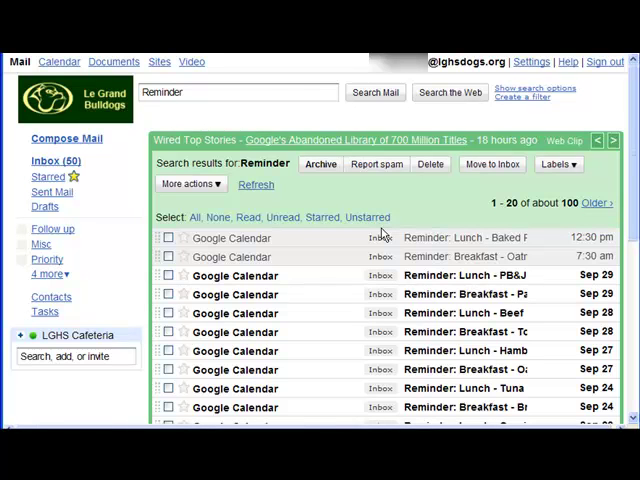
{"action": "mouse_move", "coordinate": [384, 238]}
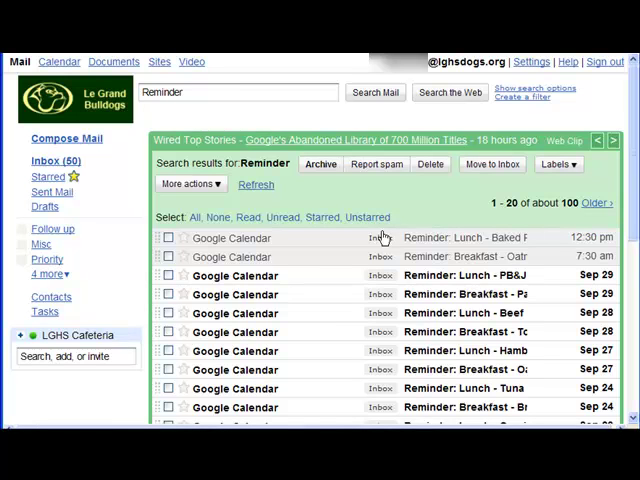
{"action": "mouse_move", "coordinate": [338, 208]}
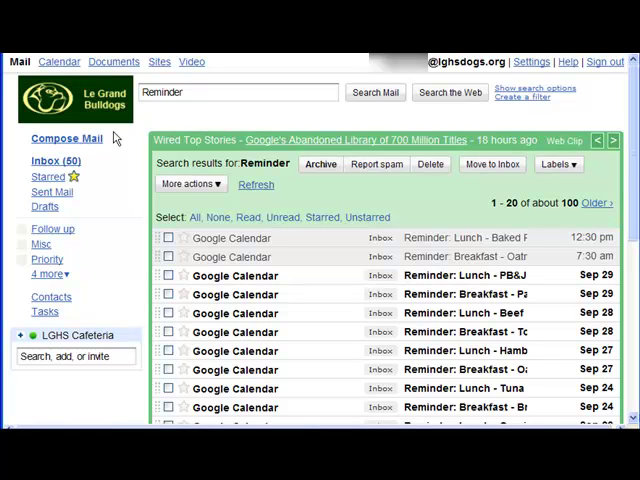
{"action": "mouse_move", "coordinate": [320, 236]}
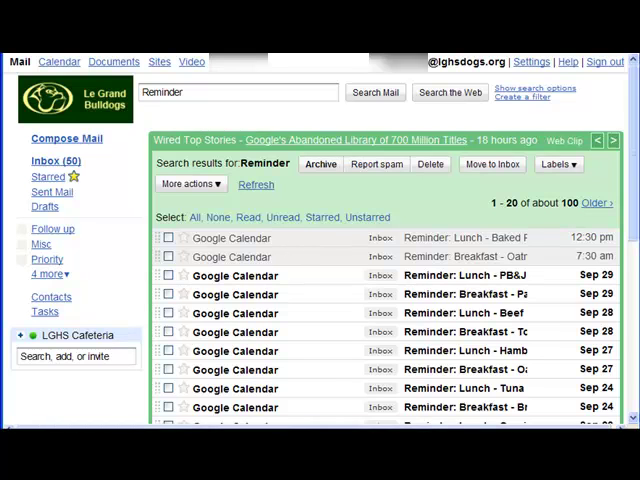
Switch from Gmail to Google Calendar's October 2009 month view of cafeteria meal events
{"action": "left_click", "coordinate": [58, 60]}
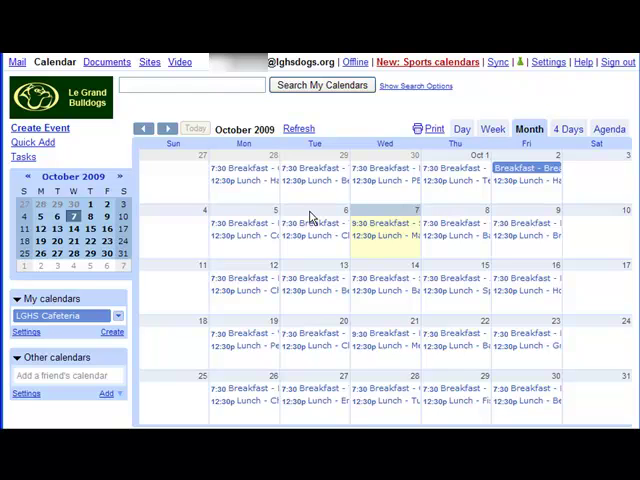
{"action": "mouse_move", "coordinate": [360, 252]}
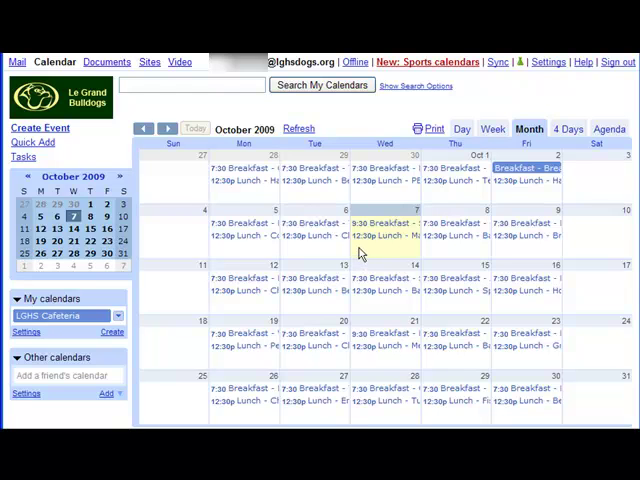
{"action": "mouse_move", "coordinate": [548, 60]}
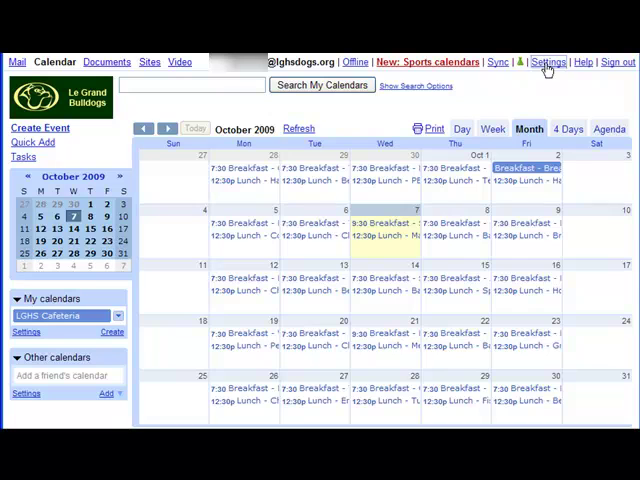
Show the LGHS Cafeteria calendar's notification settings with email reminders 1 day before events
{"action": "left_click", "coordinate": [548, 60]}
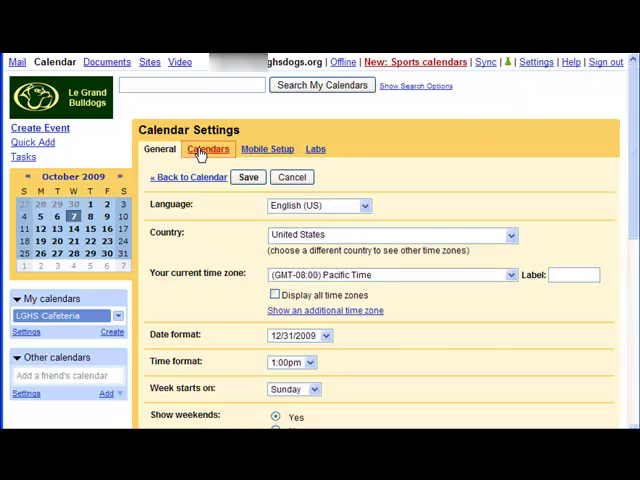
{"action": "left_click", "coordinate": [208, 148]}
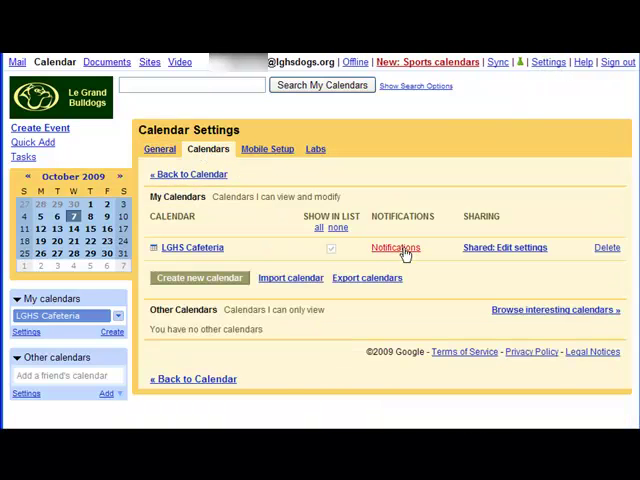
{"action": "left_click", "coordinate": [394, 246]}
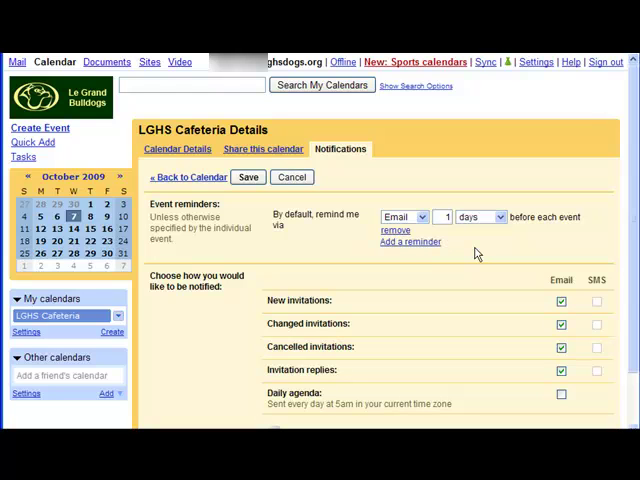
{"action": "mouse_move", "coordinate": [464, 224]}
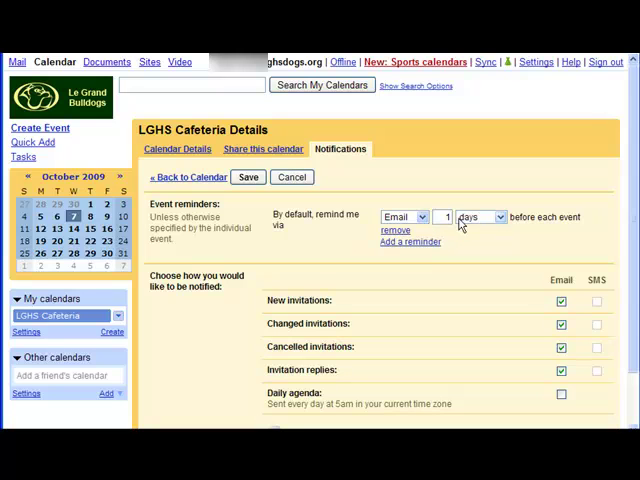
{"action": "mouse_move", "coordinate": [512, 262]}
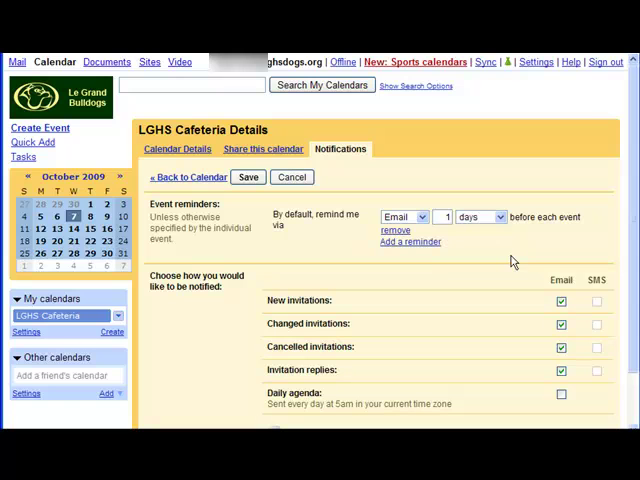
{"action": "mouse_move", "coordinate": [340, 268]}
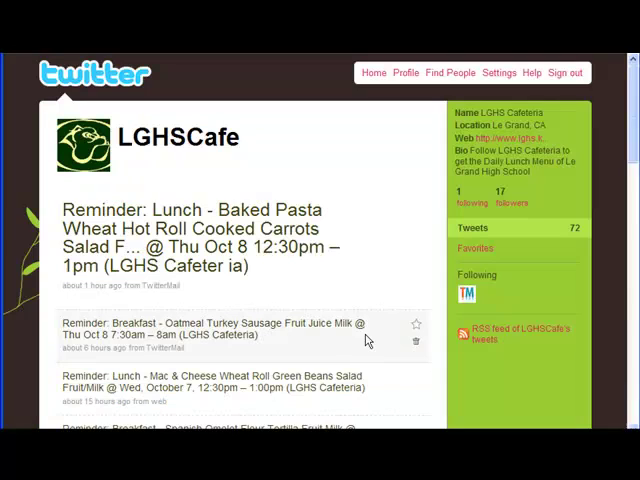
{"action": "mouse_move", "coordinate": [262, 194]}
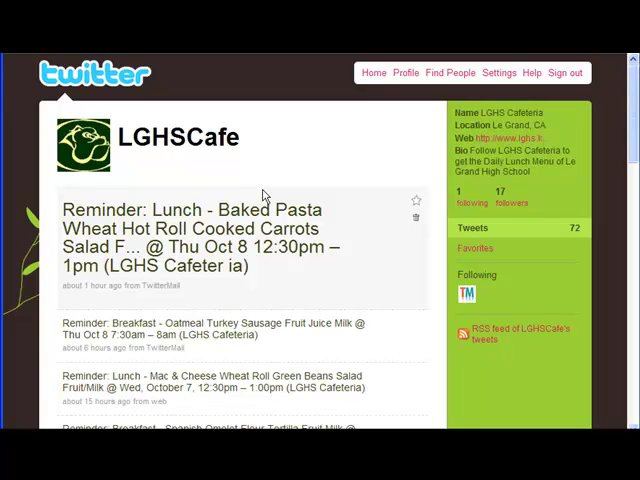
{"action": "mouse_move", "coordinate": [272, 196]}
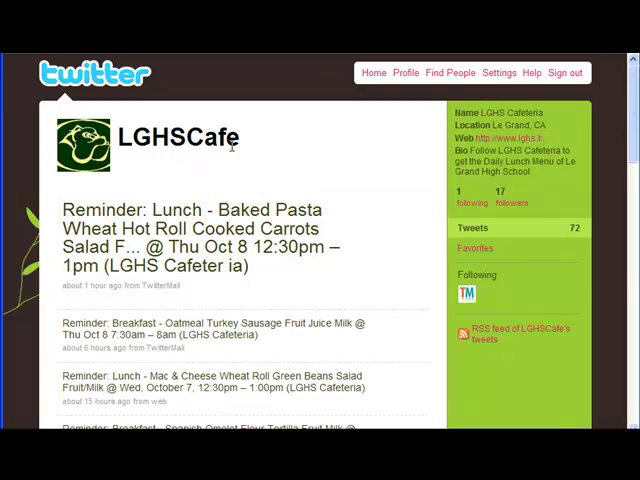
{"action": "mouse_move", "coordinate": [416, 144]}
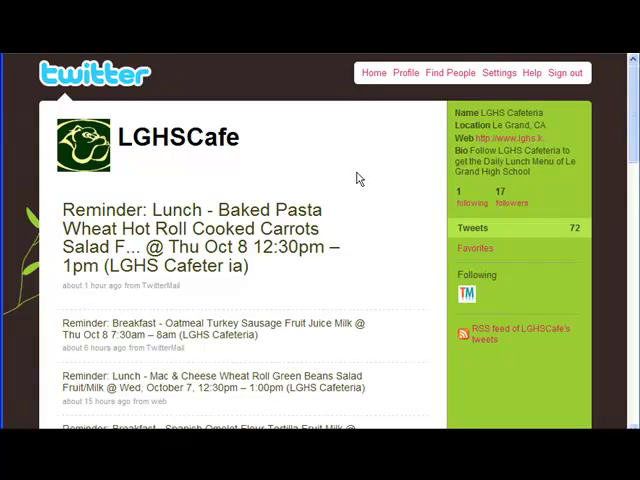
{"action": "mouse_move", "coordinate": [364, 166]}
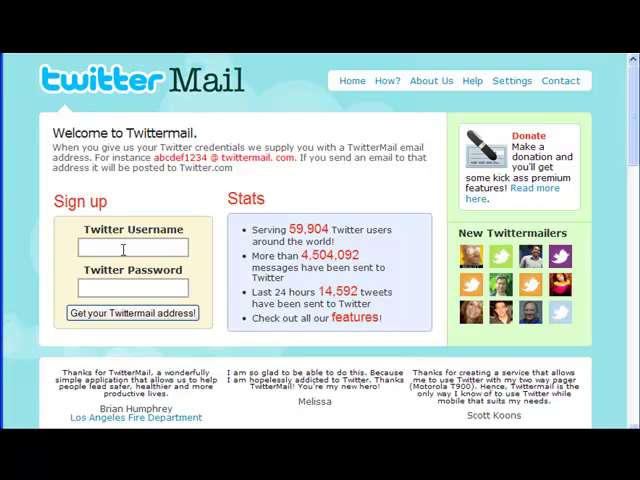
Sign in to TwitterMail with username 'lgh' and password to get the secret Twittermail address
{"action": "type", "text": "lghscafe"}
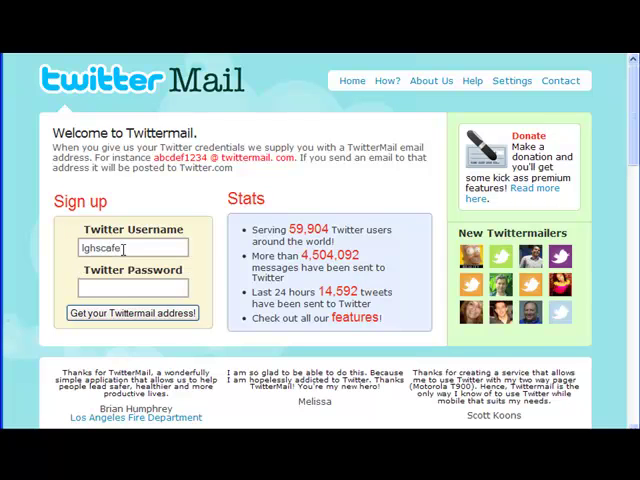
{"action": "type", "text": "password"}
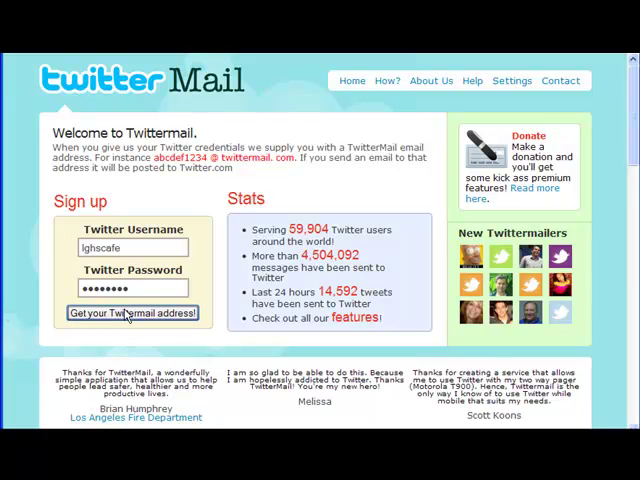
{"action": "left_click", "coordinate": [132, 312]}
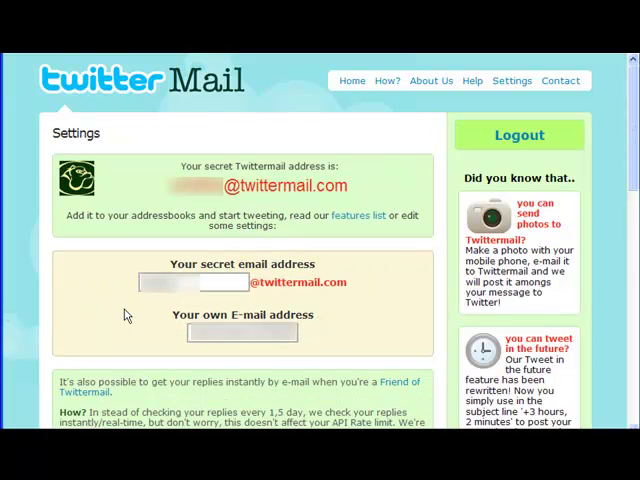
{"action": "mouse_move", "coordinate": [358, 292]}
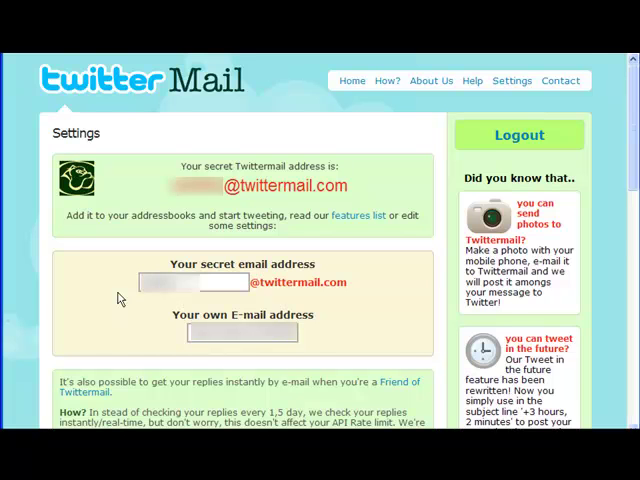
{"action": "scroll", "scroll_direction": "down", "scroll_amount": 3}
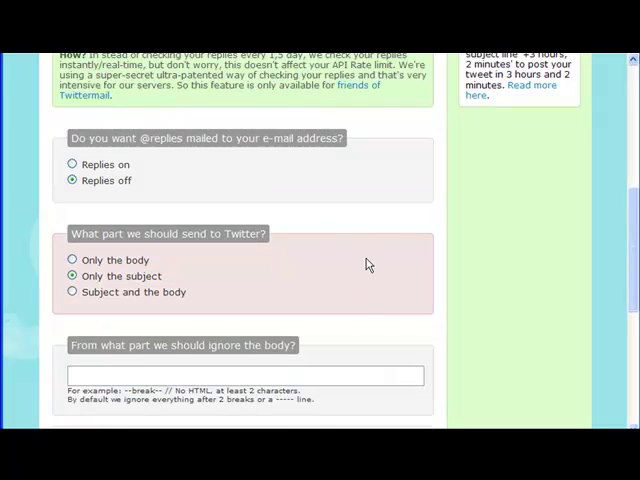
{"action": "scroll", "scroll_direction": "down", "scroll_amount": 3}
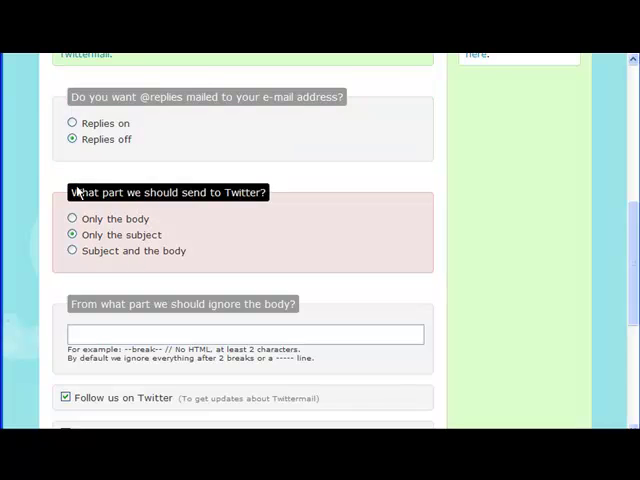
{"action": "mouse_move", "coordinate": [72, 196]}
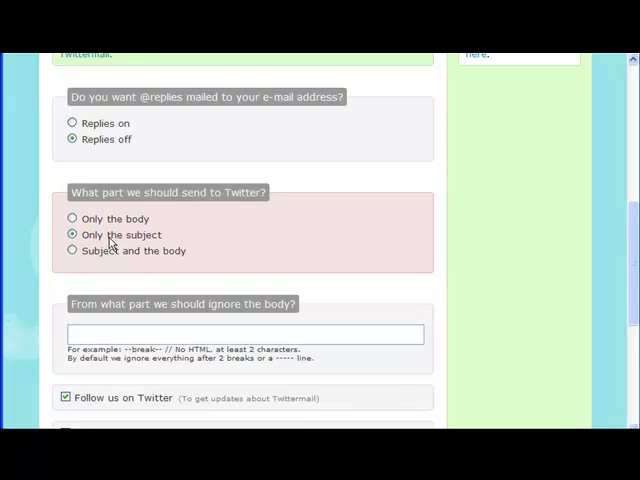
{"action": "mouse_move", "coordinate": [178, 250]}
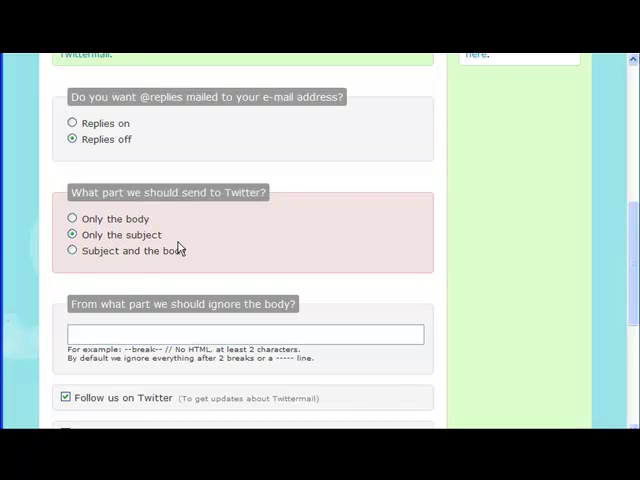
{"action": "mouse_move", "coordinate": [332, 260]}
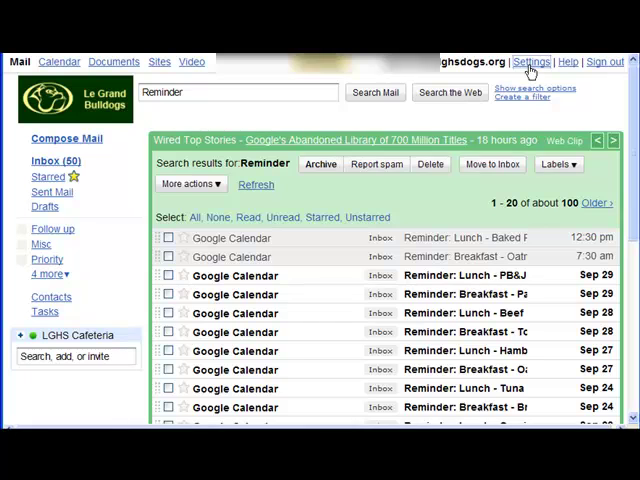
Bring up the [Reminder] forwarding filter in Gmail's Filters settings for editing
{"action": "left_click", "coordinate": [532, 60]}
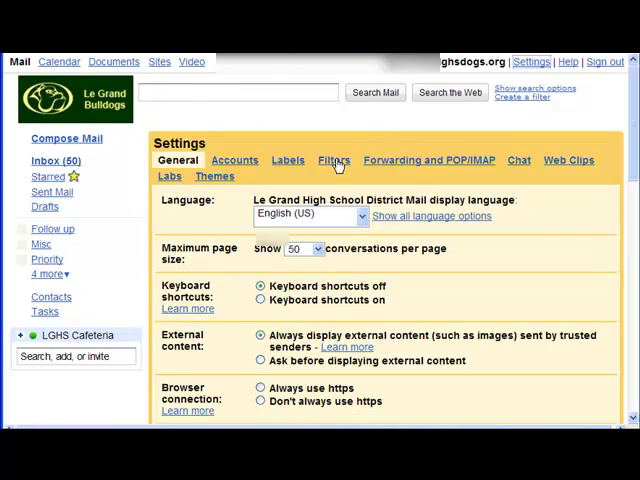
{"action": "left_click", "coordinate": [332, 160]}
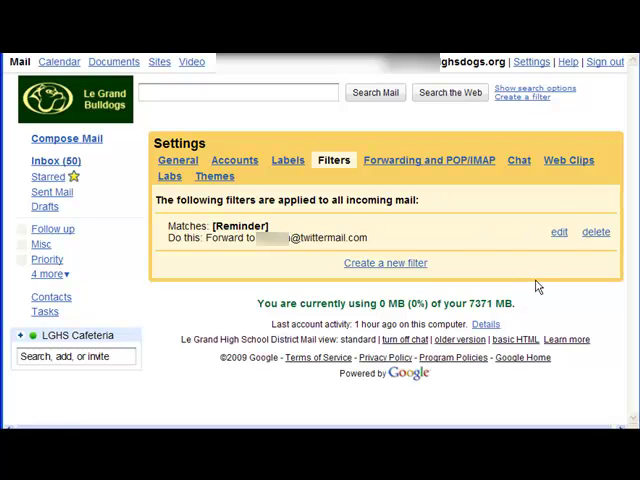
{"action": "left_click", "coordinate": [384, 264]}
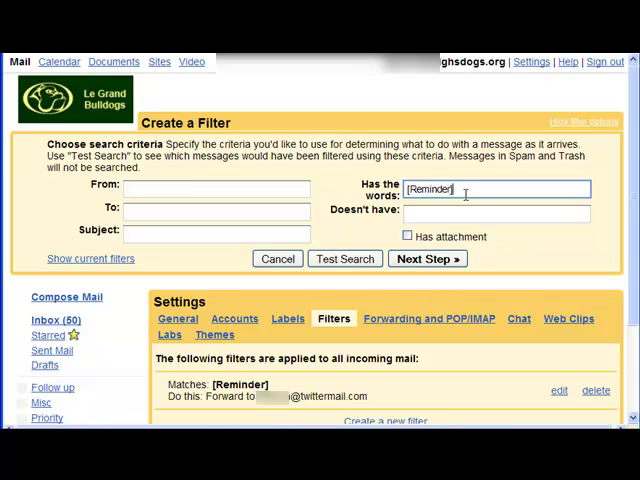
Update the filter to keep forwarding [Reminder] emails to the TwitterMail address, then return to Calendar
{"action": "left_click", "coordinate": [428, 258]}
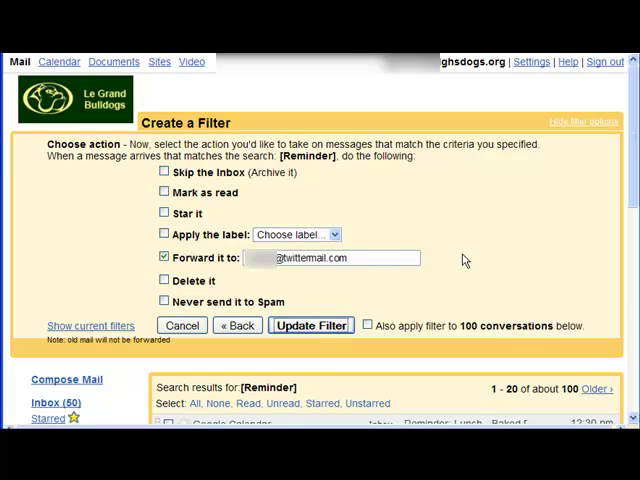
{"action": "left_click", "coordinate": [312, 324]}
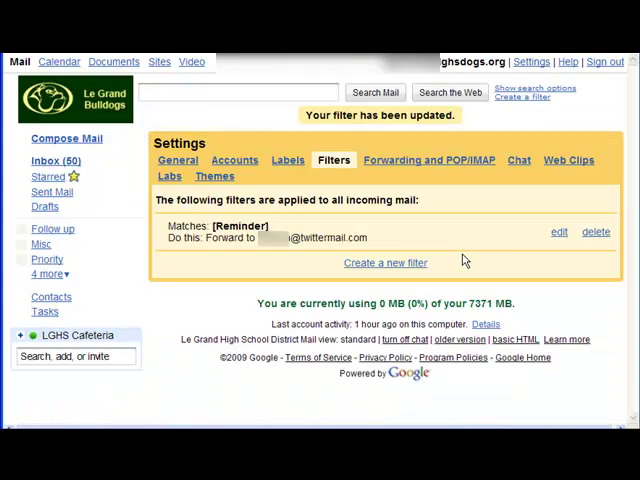
{"action": "left_click", "coordinate": [56, 60]}
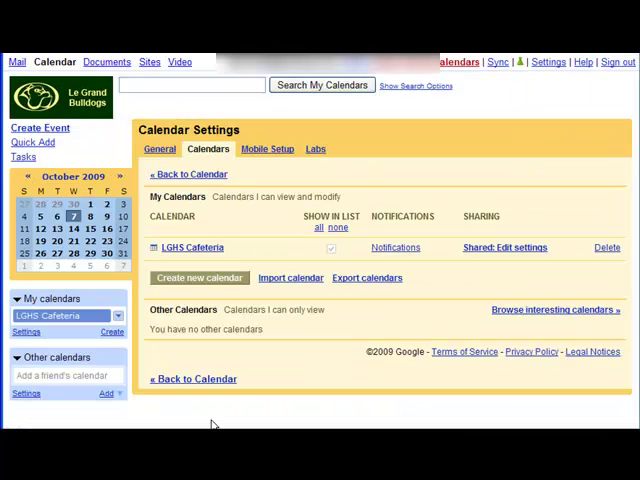
Return to the October 2009 month view with daily breakfast and lunch events
{"action": "left_click", "coordinate": [188, 378]}
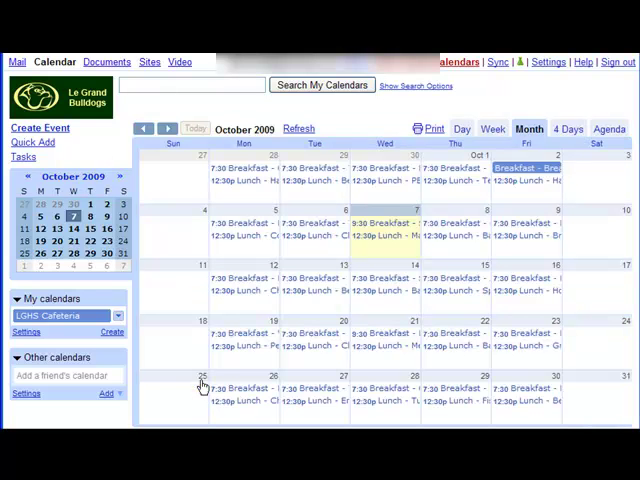
{"action": "mouse_move", "coordinate": [344, 180]}
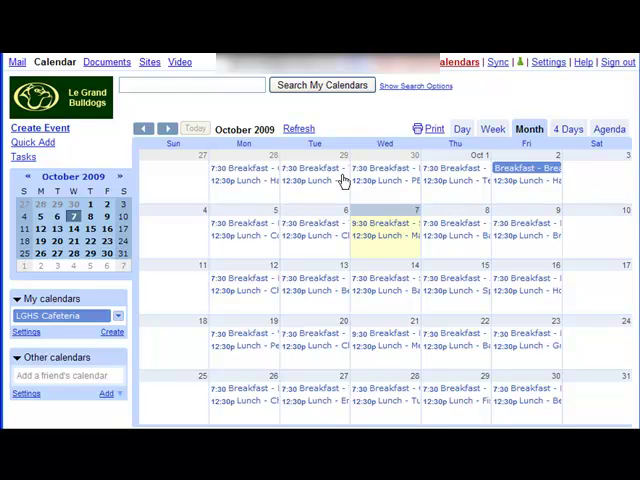
{"action": "mouse_move", "coordinate": [370, 376]}
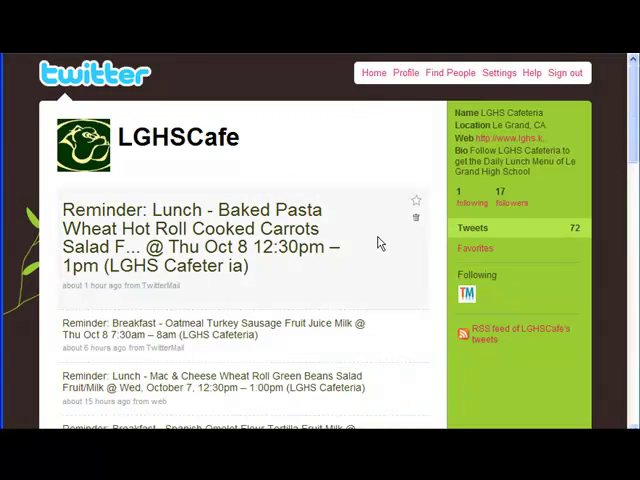
Scroll through the LGHSCafe profile's auto-posted breakfast and lunch reminder tweets
{"action": "scroll", "scroll_direction": "down", "scroll_amount": 3}
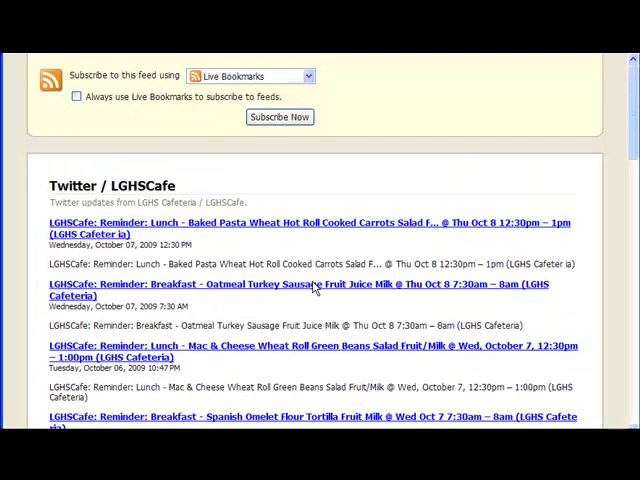
{"action": "mouse_move", "coordinate": [162, 184]}
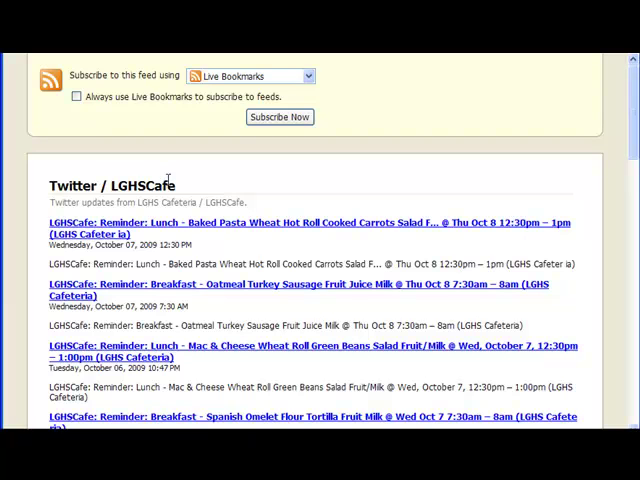
Scroll through the LGHSCafe RSS feed entries of reminder tweets
{"action": "scroll", "scroll_direction": "down", "scroll_amount": 3}
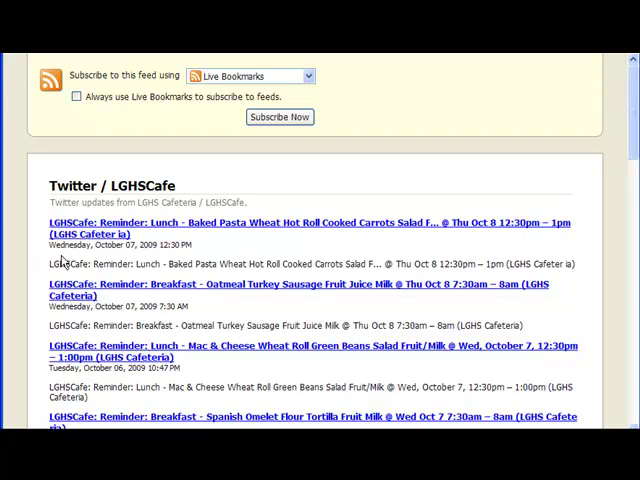
{"action": "mouse_move", "coordinate": [44, 186]}
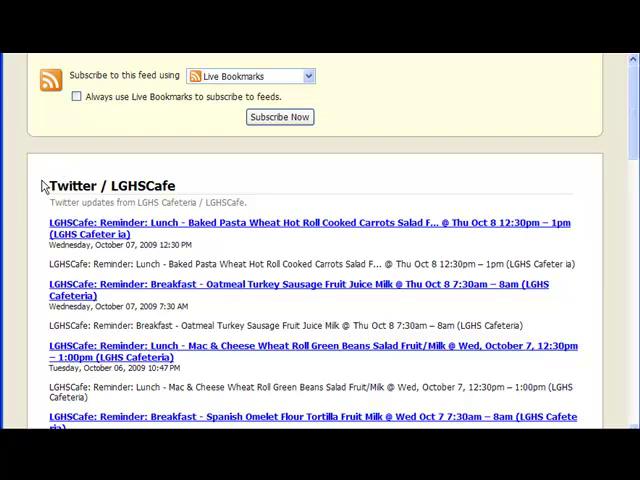